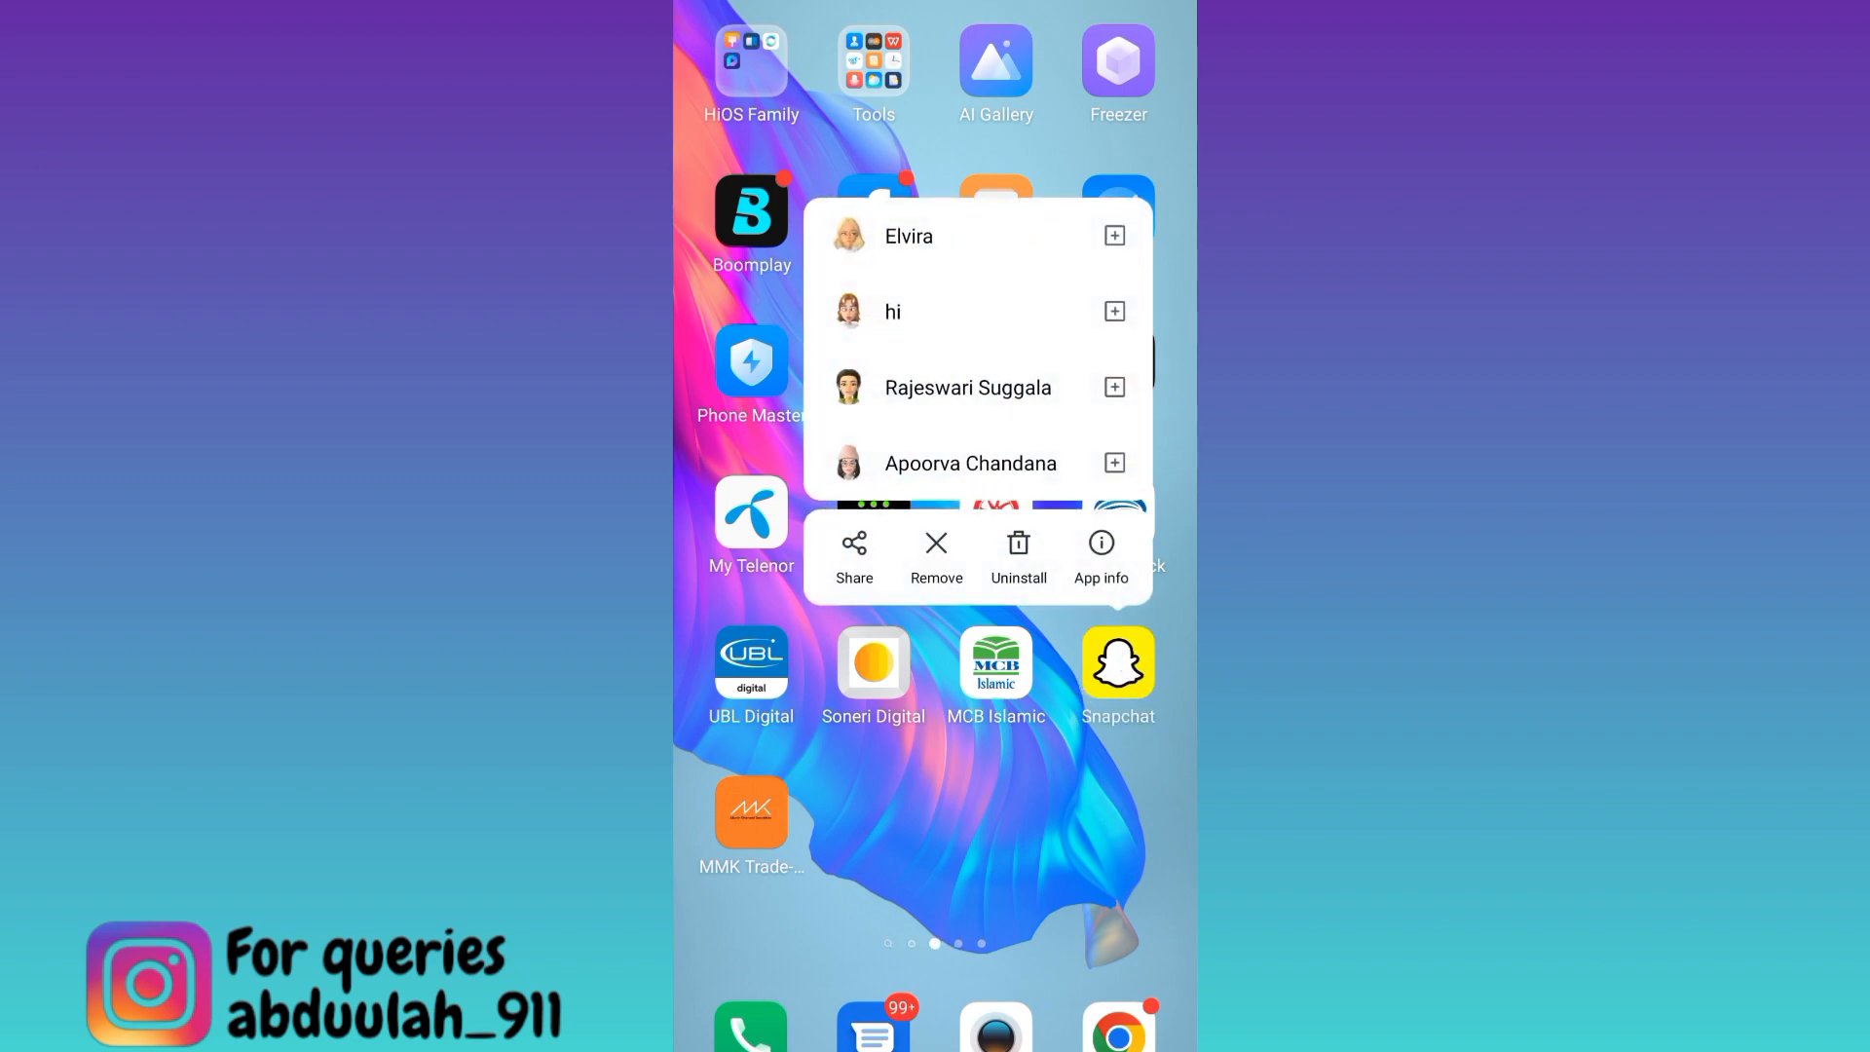
- Open Snapchat's App info page from its home-screen icon menu
click(1101, 554)
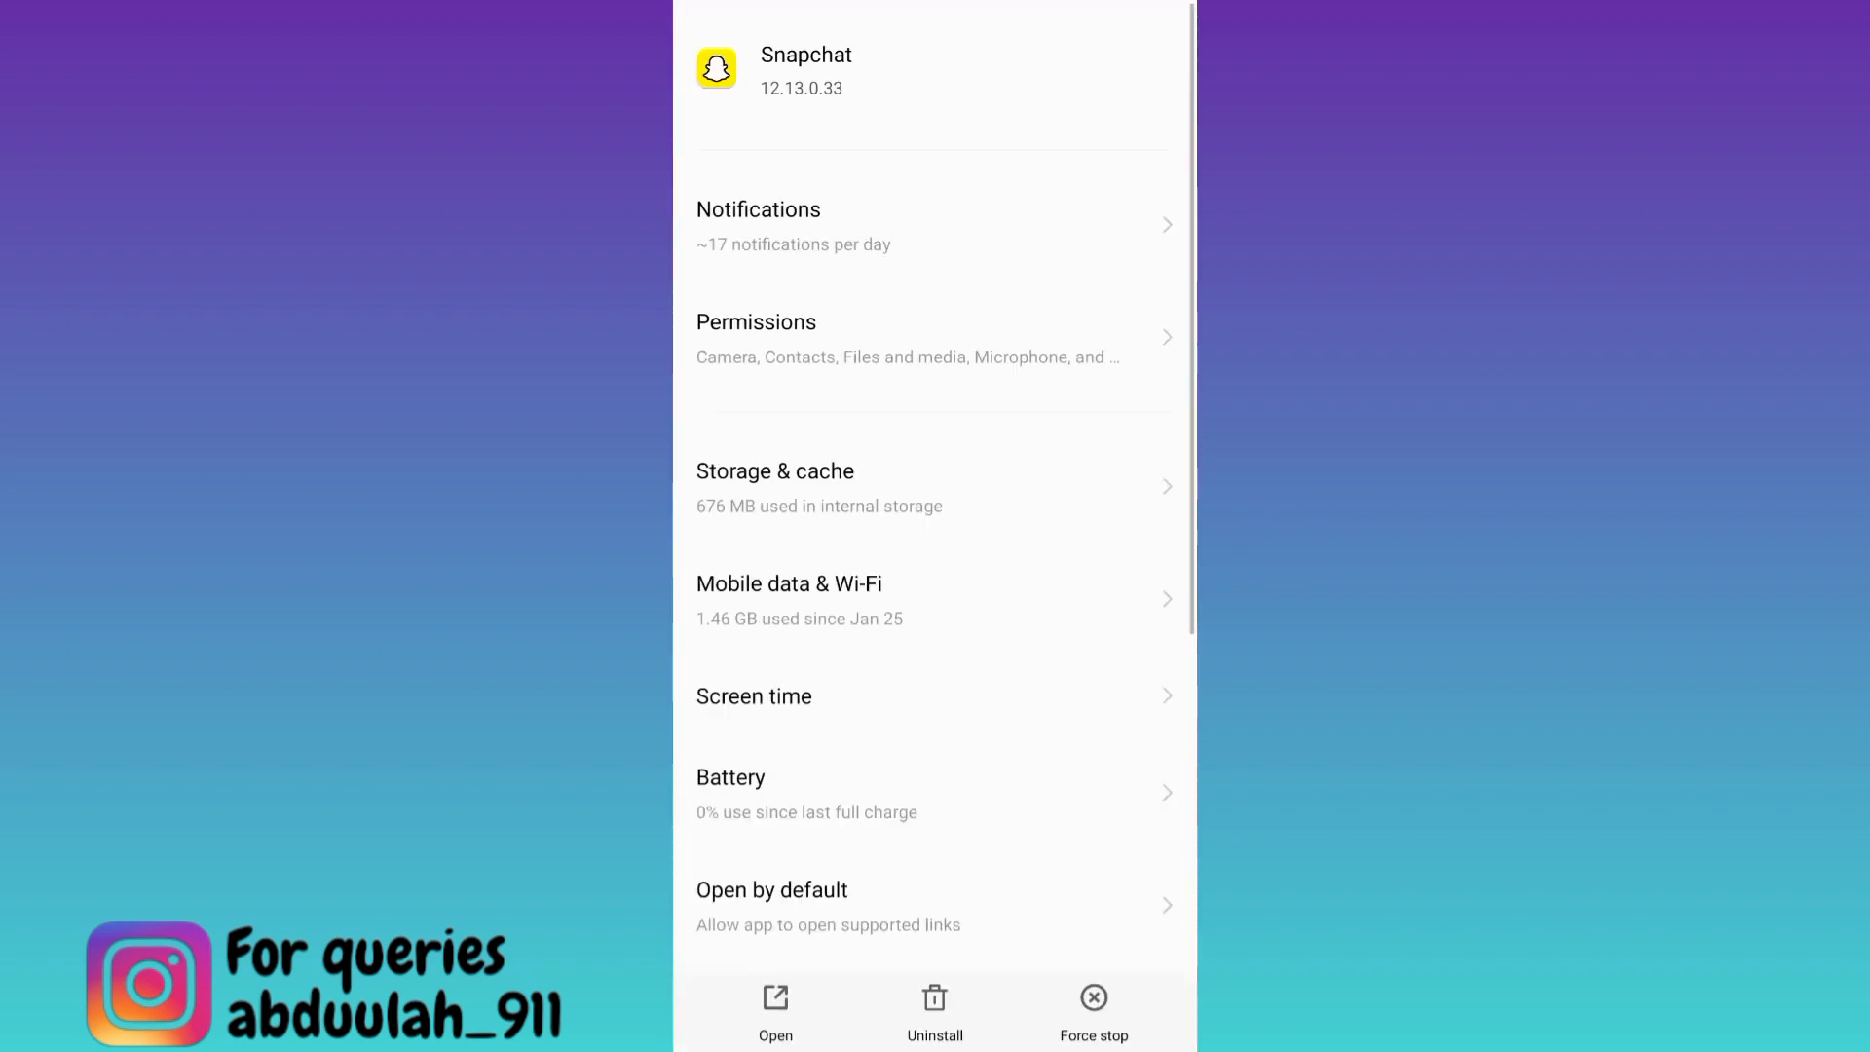